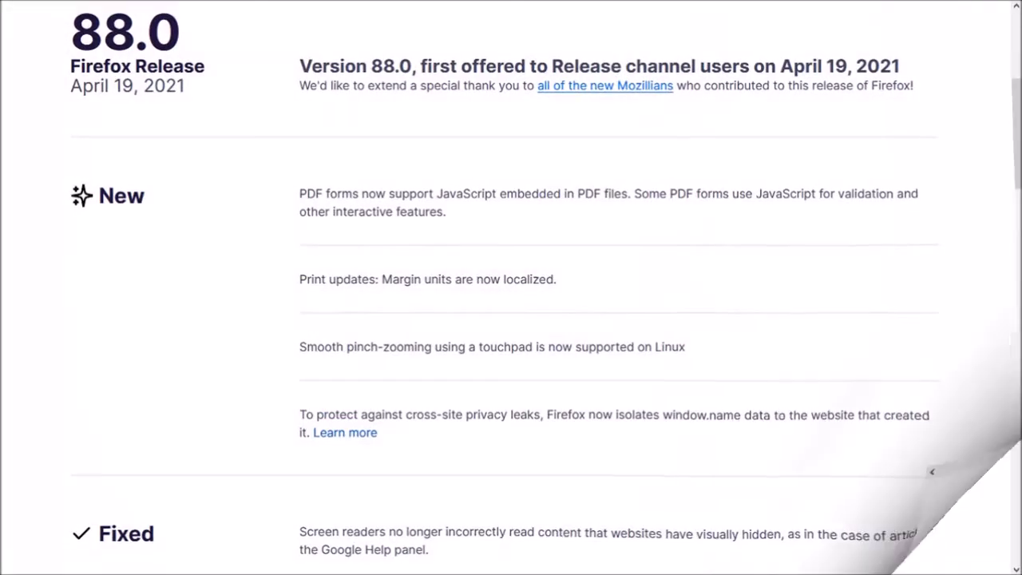
- Scroll the Firefox 88 release notes to the window.name item and open its blog article
scroll("down", 3)
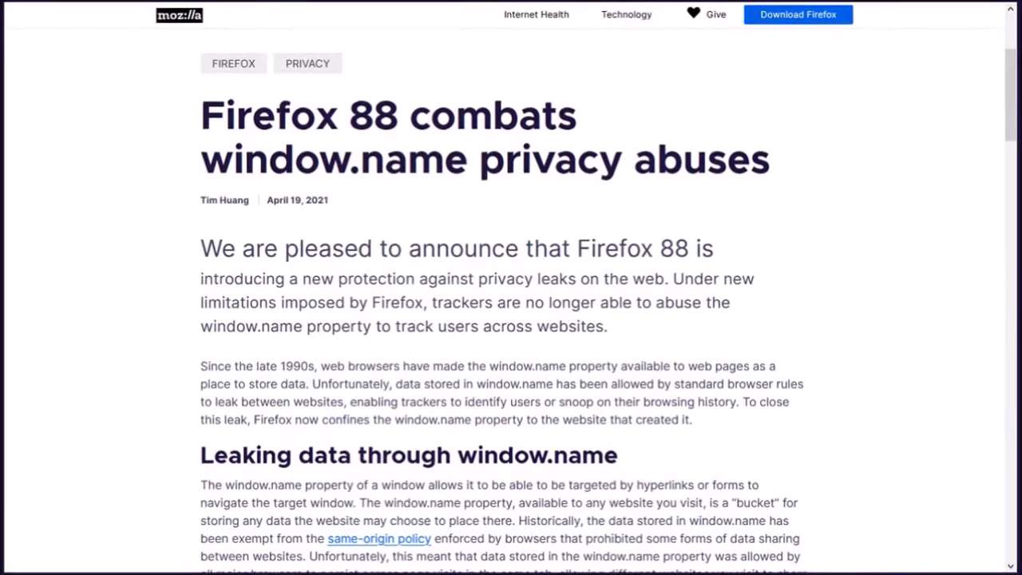
- Scroll the article down to the 'Leaking data through window.name' diagram
scroll("down", 3)
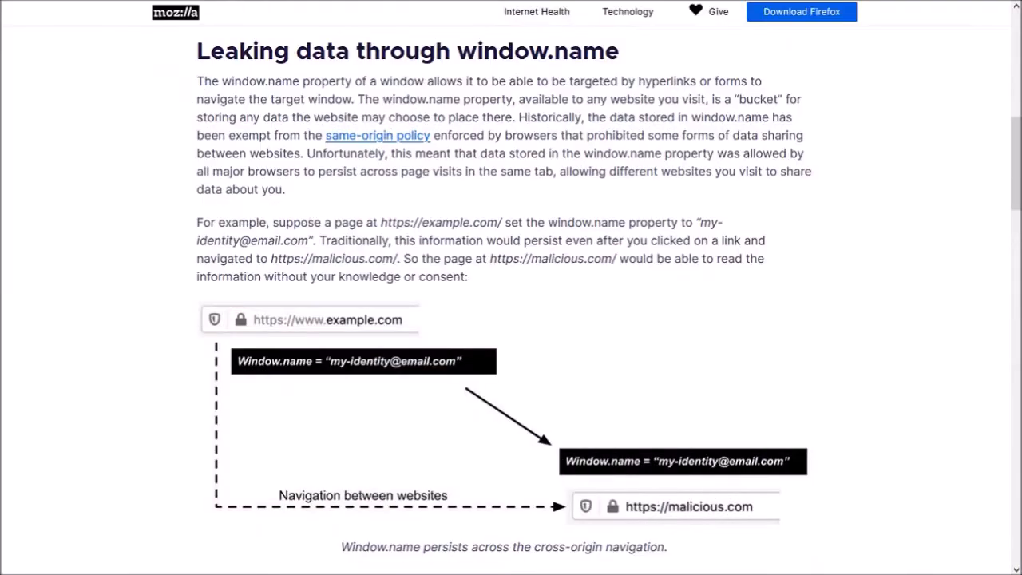
scroll("down", 3)
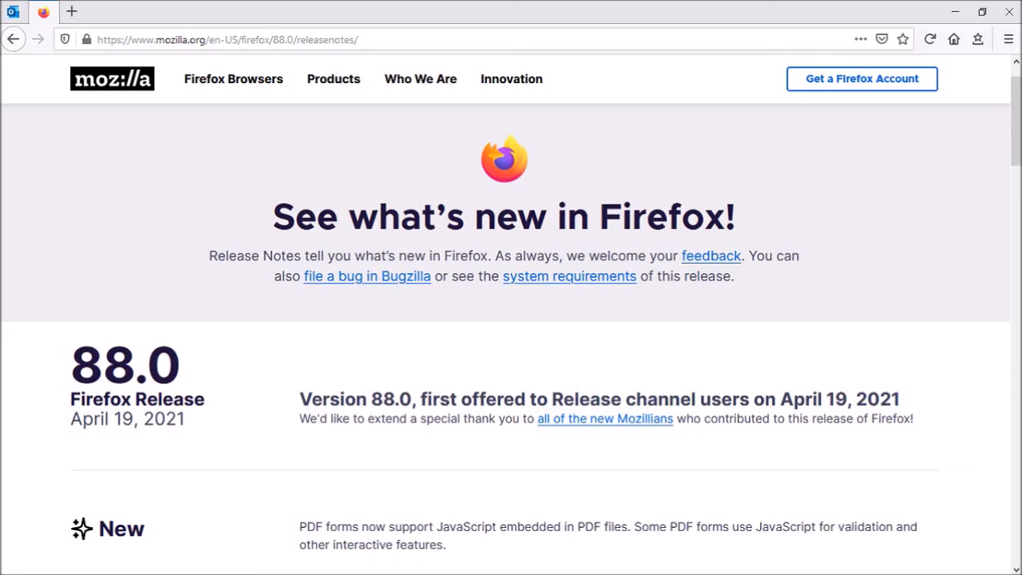
- Show the '•••' Page Actions menu, which no longer offers Take a Screenshot
left_click(860, 39)
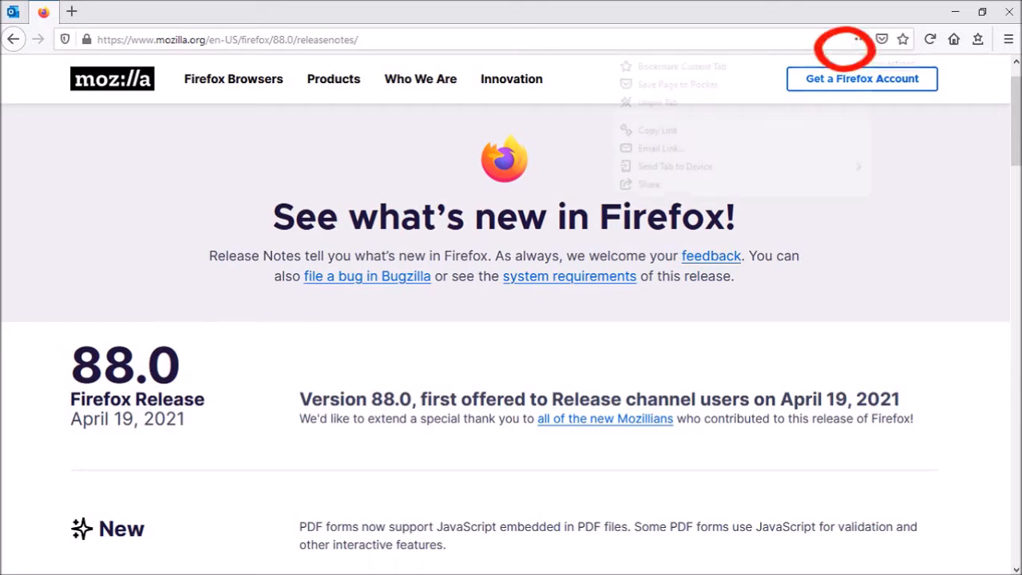
left_click(861, 39)
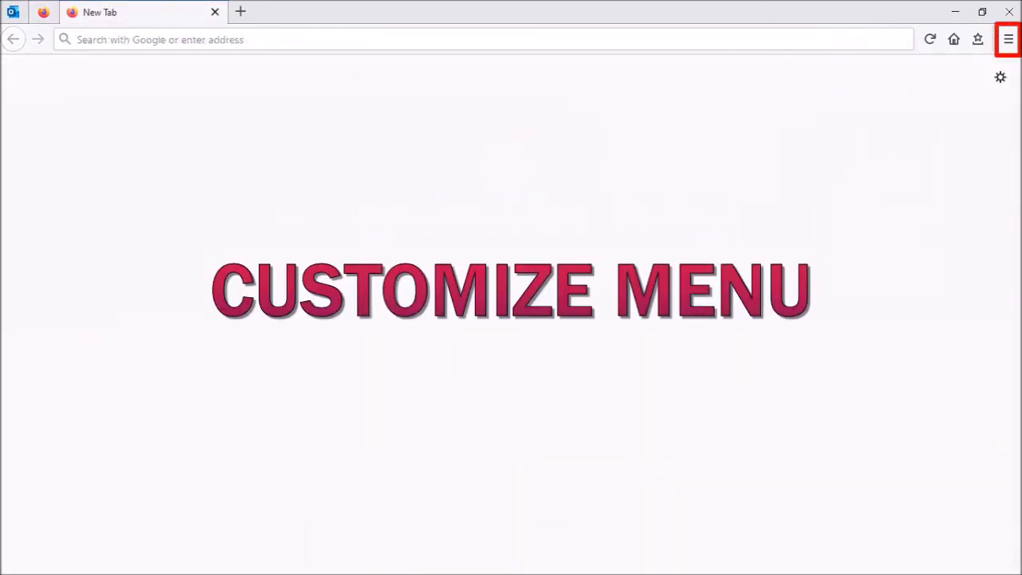
- Choose Customize Toolbar... from the hamburger main menu
left_click(1007, 39)
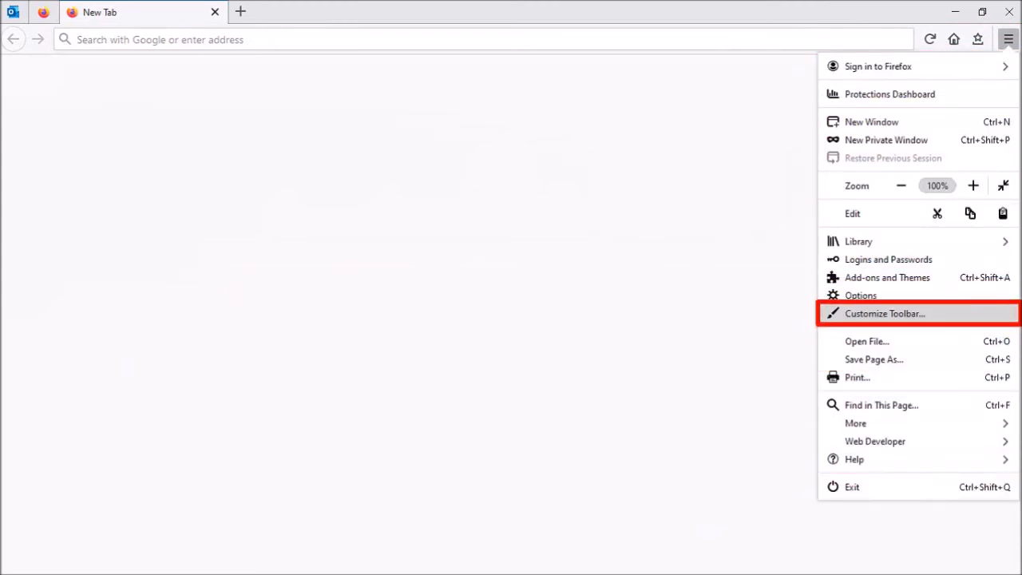
left_click(885, 313)
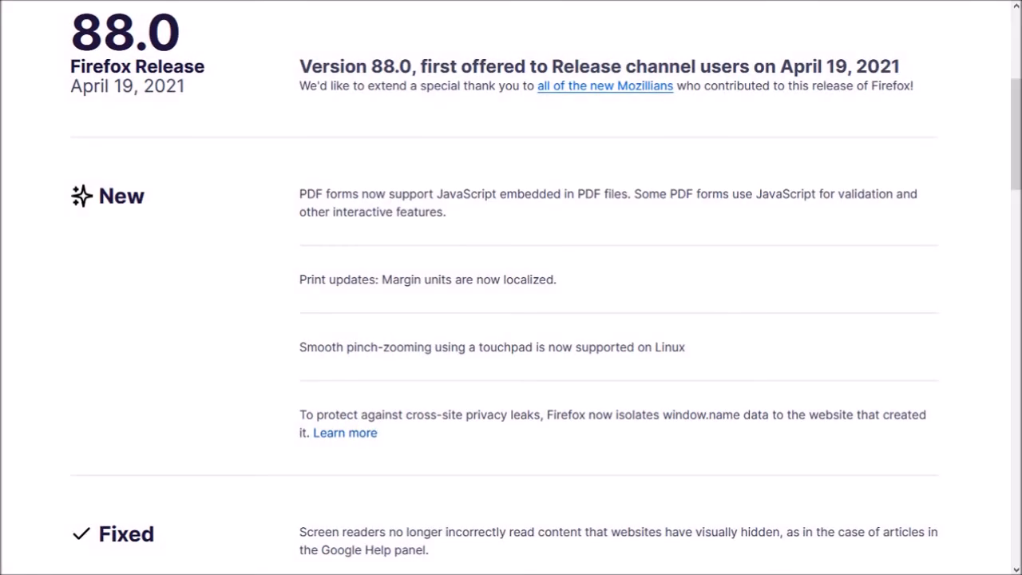
- Scroll the release notes down to the Changed item about the relocated screenshot feature
scroll("down", 3)
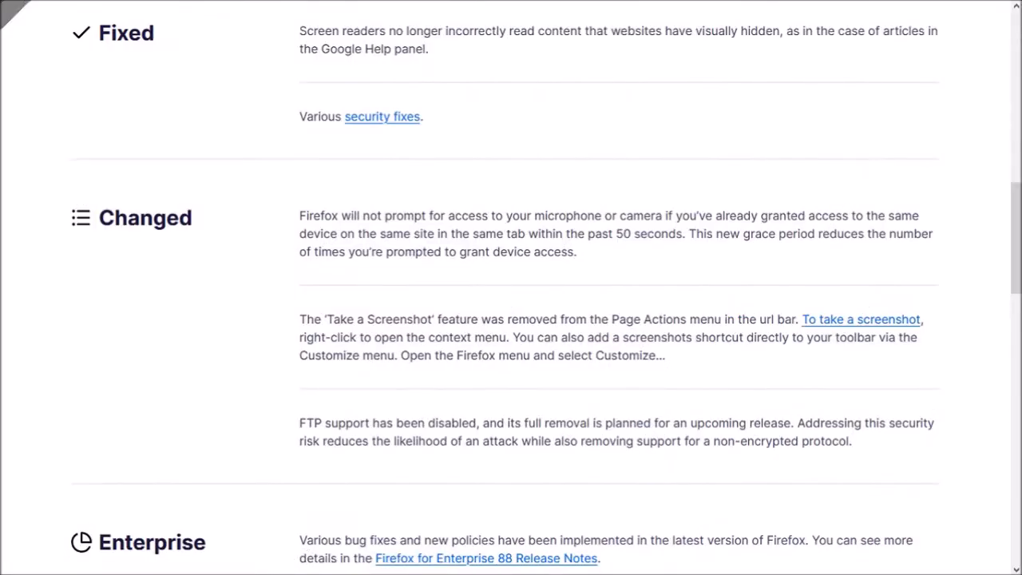